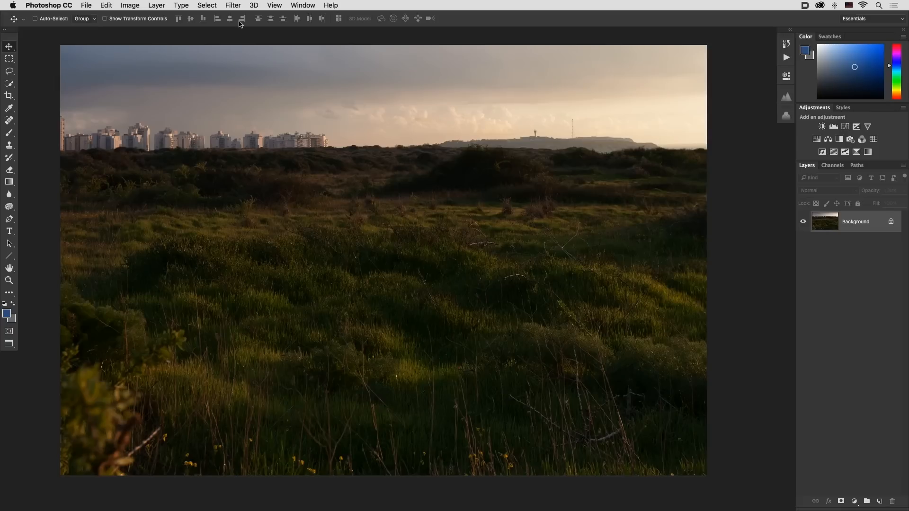
Open Select > Color Range, try Greens, then switch the selection to Yellows.
left_click(207, 5)
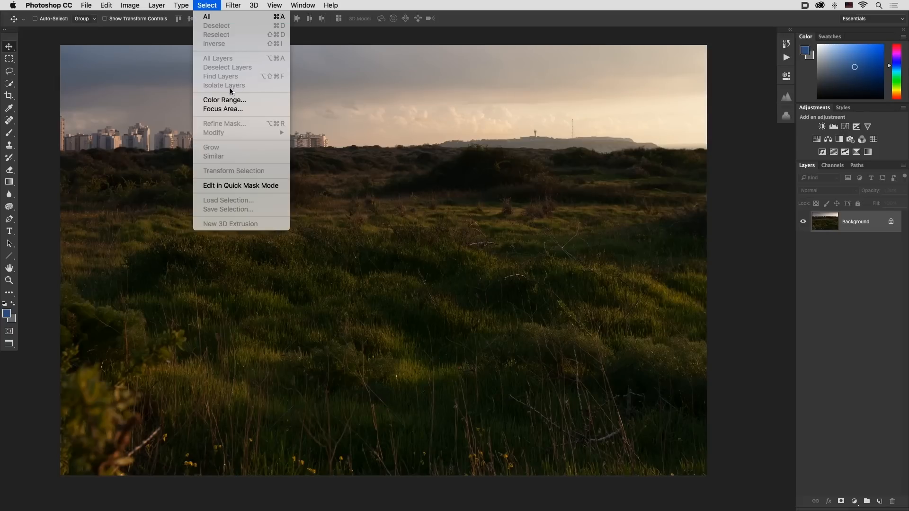
left_click(224, 100)
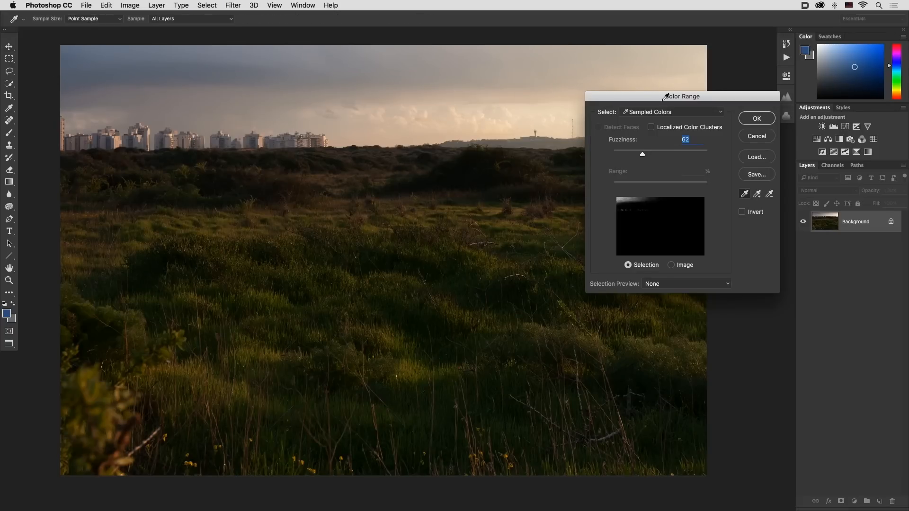
left_click(672, 112)
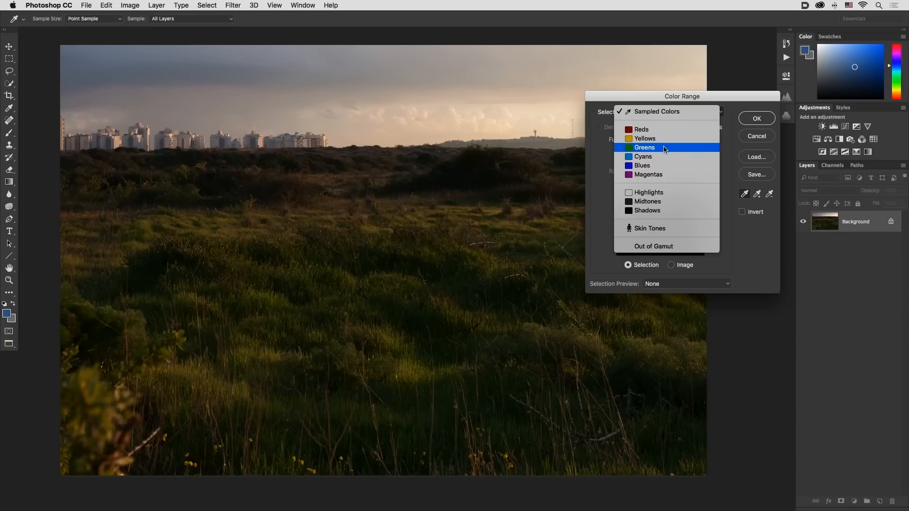
left_click(663, 148)
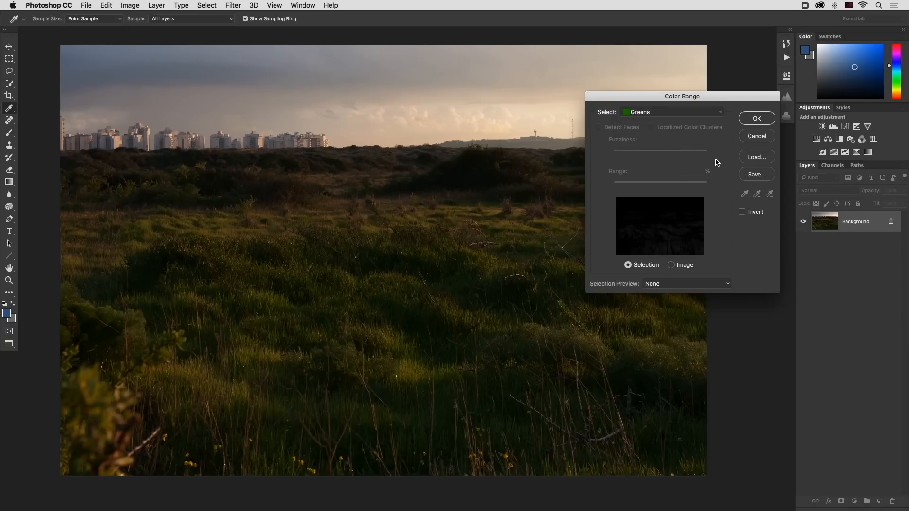
mouse_move(678, 155)
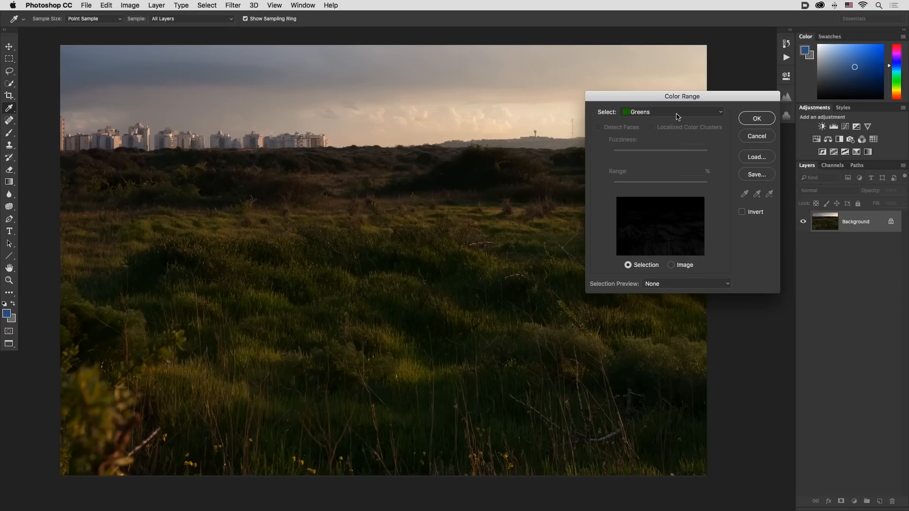
left_click(672, 112)
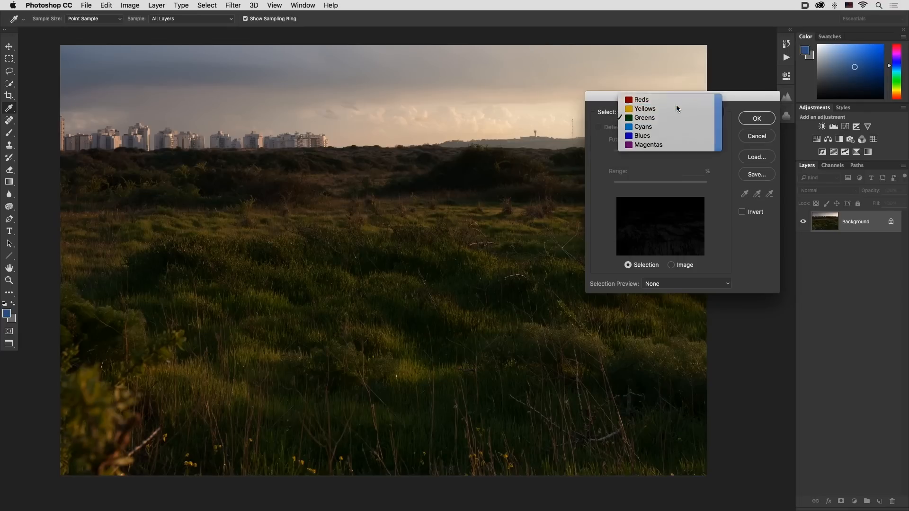
left_click(645, 108)
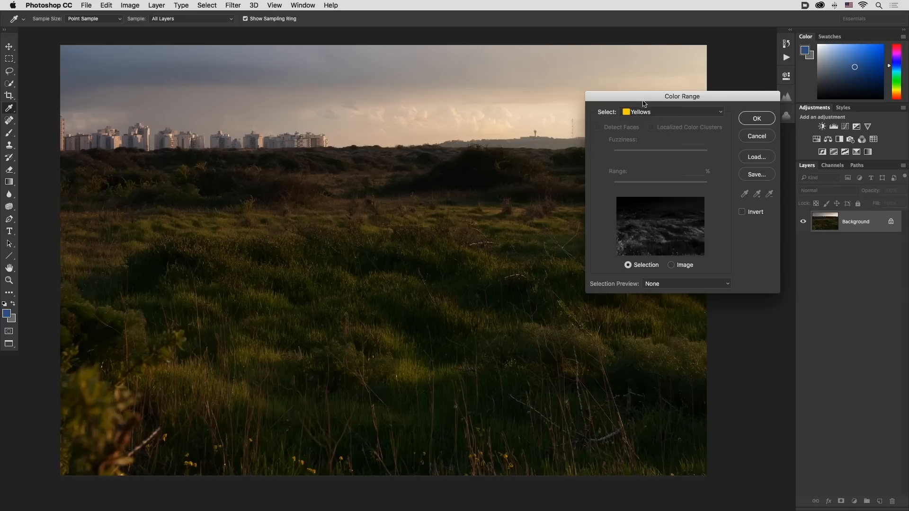
left_click_drag(681, 97, 685, 206)
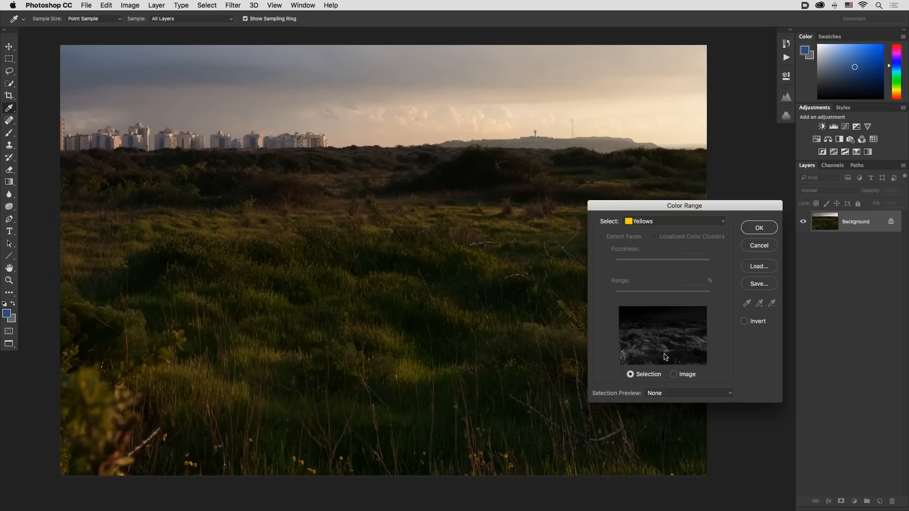
mouse_move(689, 239)
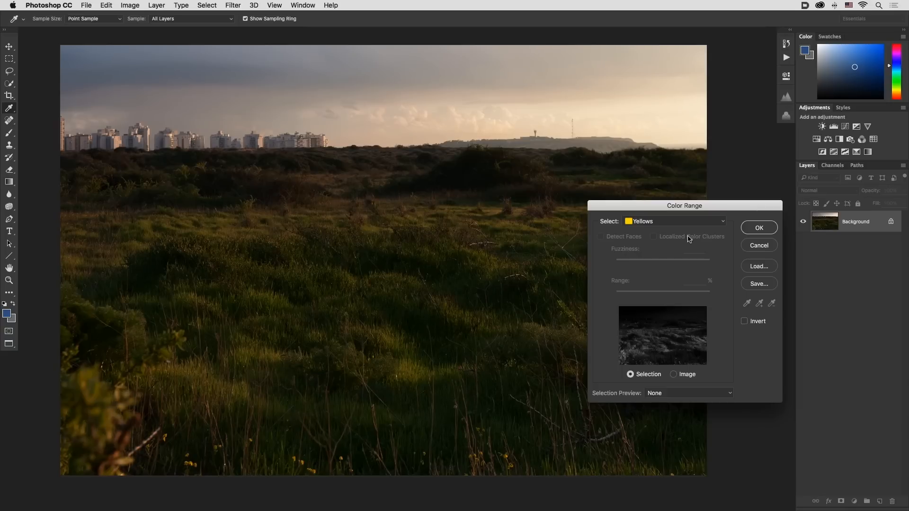
Switch Color Range to Sampled Colors and sample several sunlit grass patches.
left_click(674, 221)
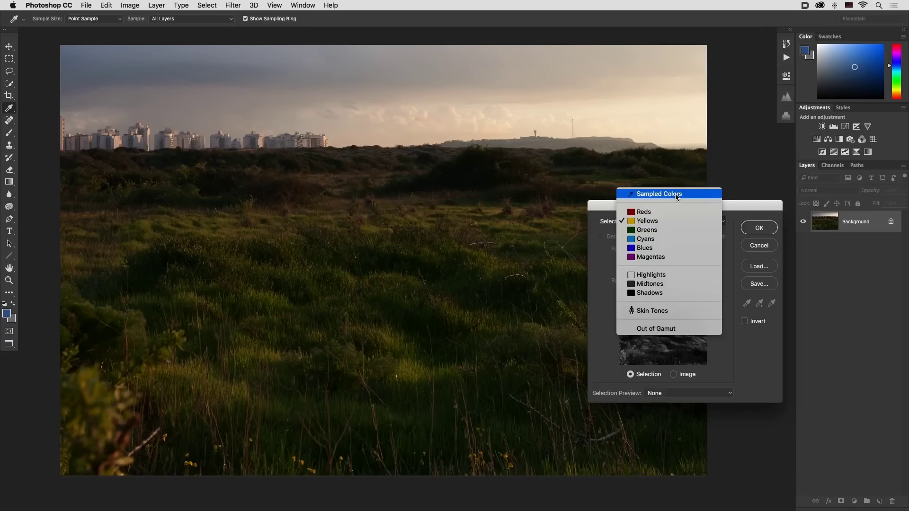
left_click(659, 194)
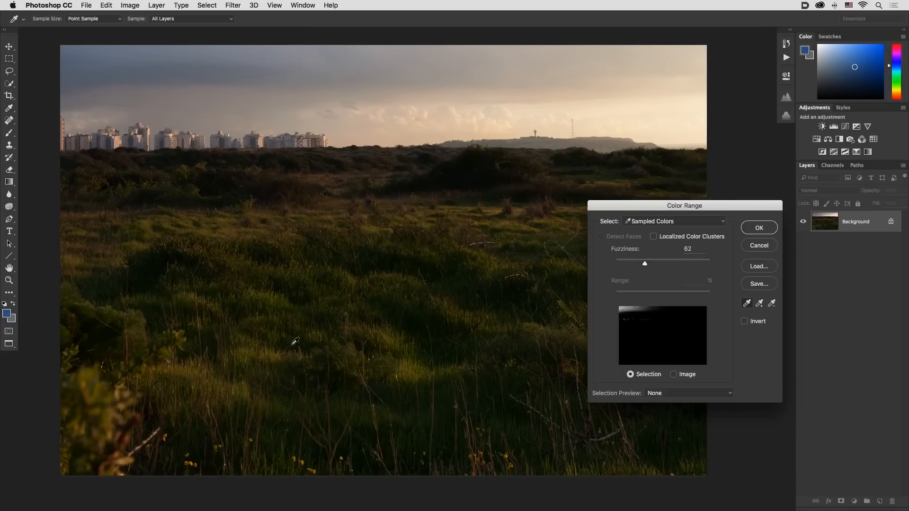
left_click(295, 342)
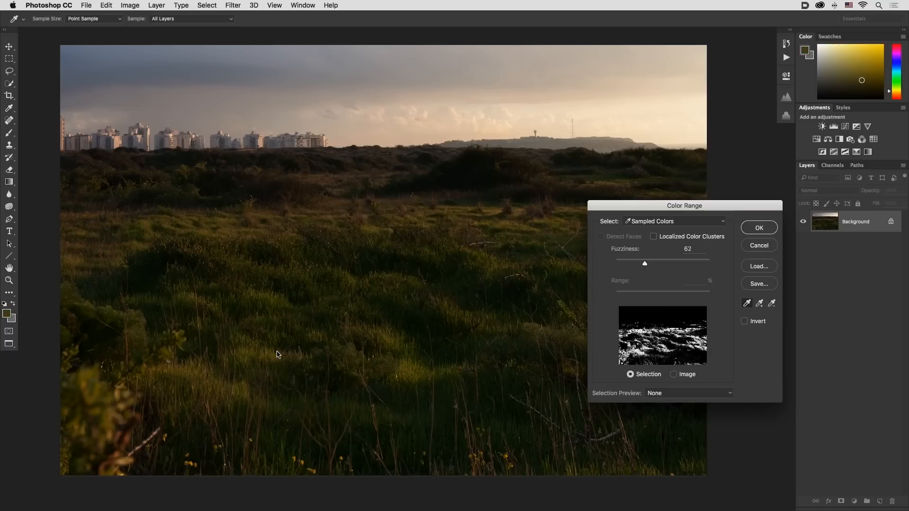
mouse_move(397, 309)
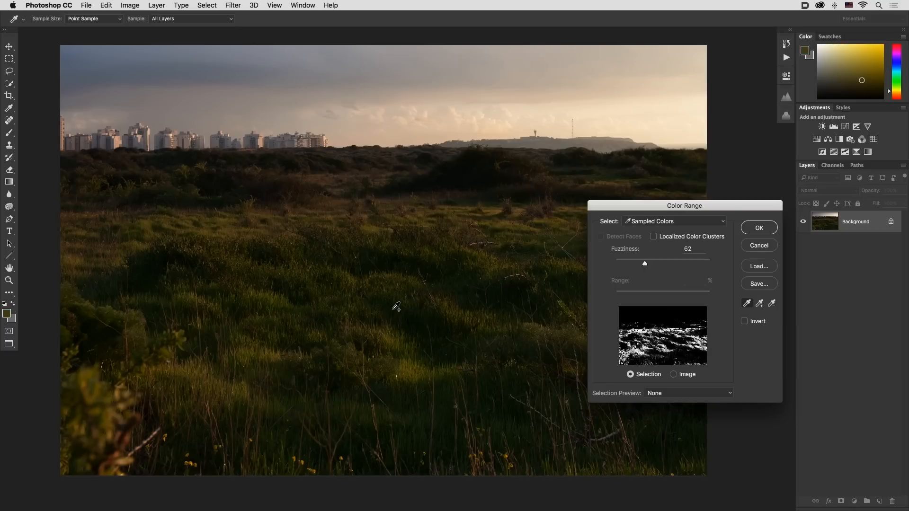
left_click(498, 227)
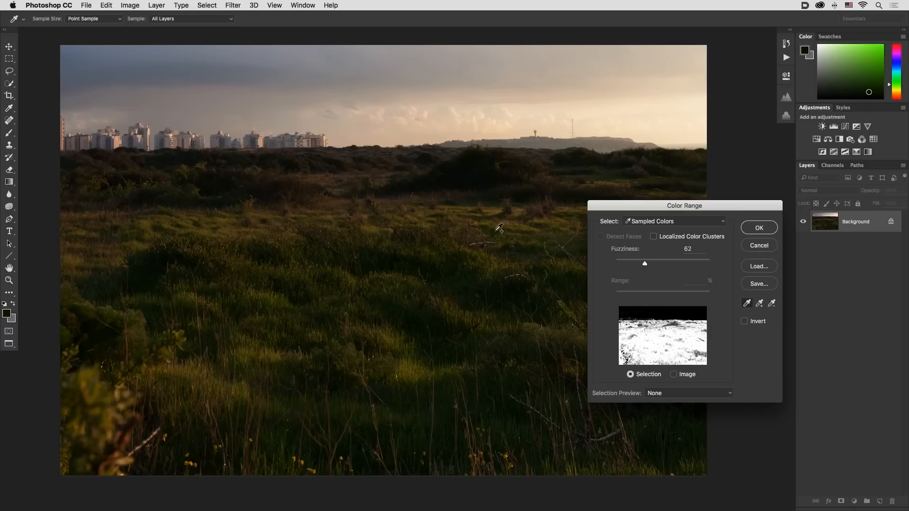
left_click(498, 230)
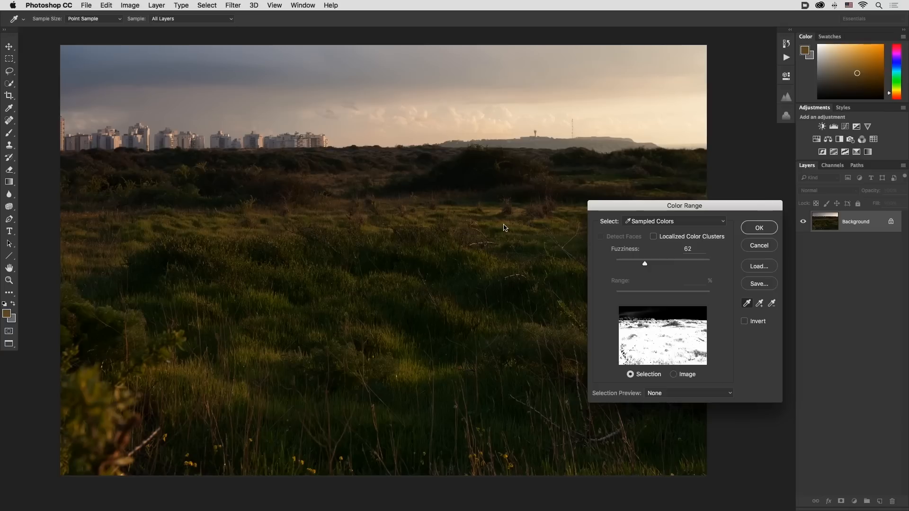
Lower Fuzziness to 50, sample one more grass tone, and confirm the selection.
left_click_drag(644, 263, 633, 264)
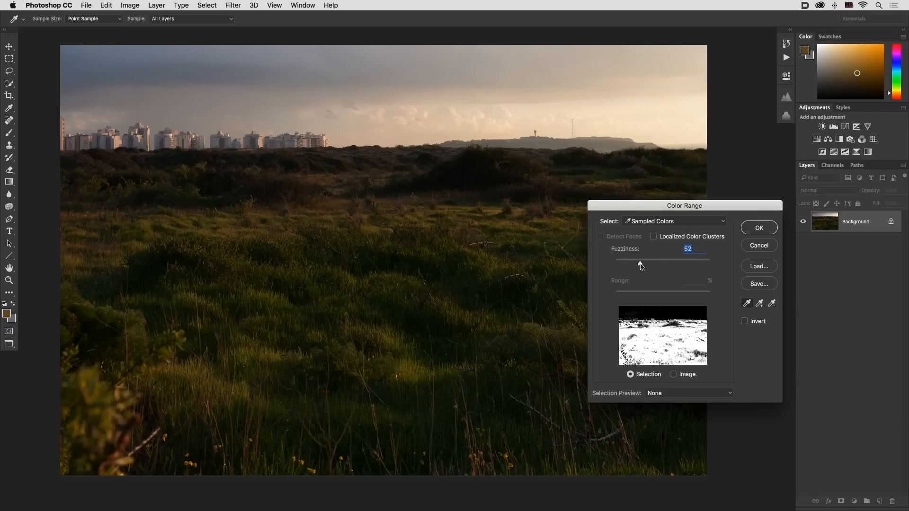
left_click_drag(640, 264, 638, 264)
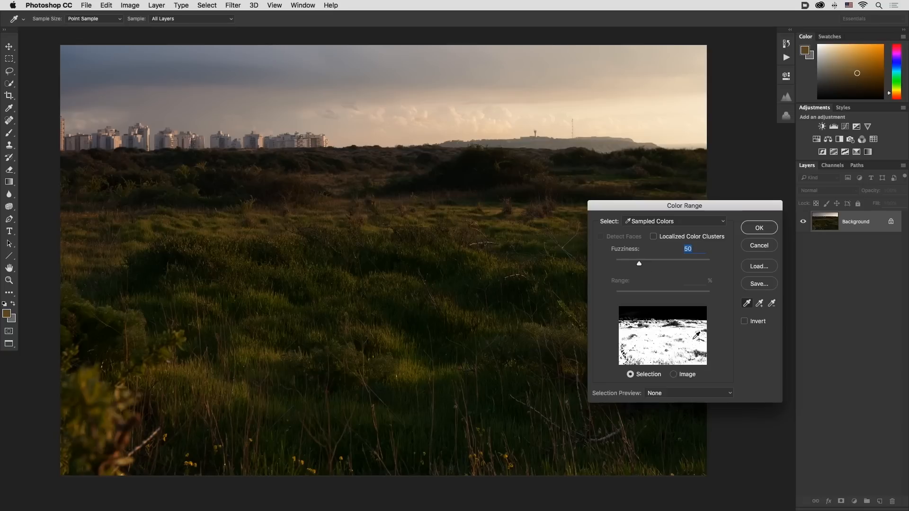
left_click(507, 227)
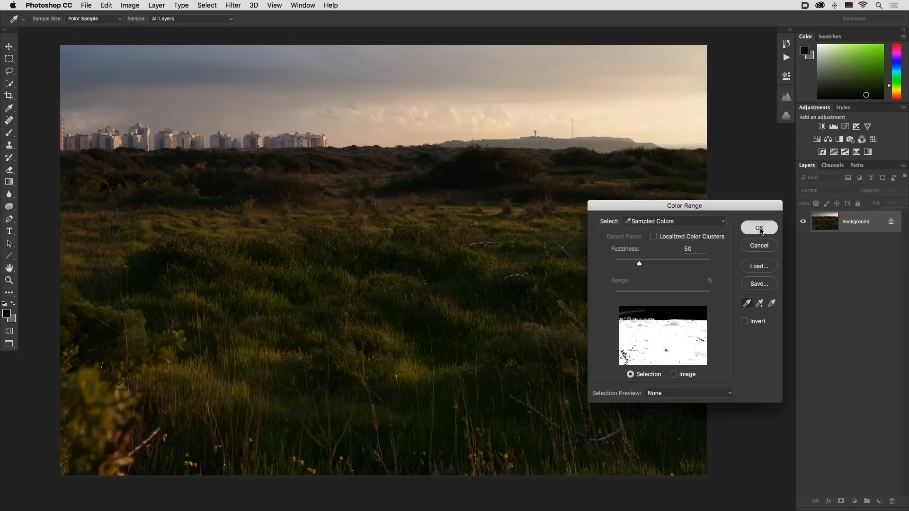
left_click(759, 227)
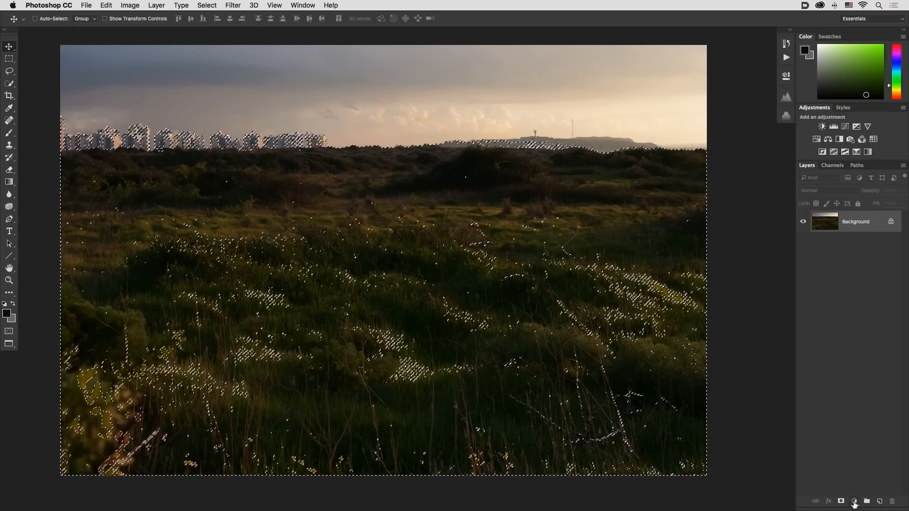
Add a grass-masked Curves layer, raise its midtones, and target its layer mask.
left_click(854, 501)
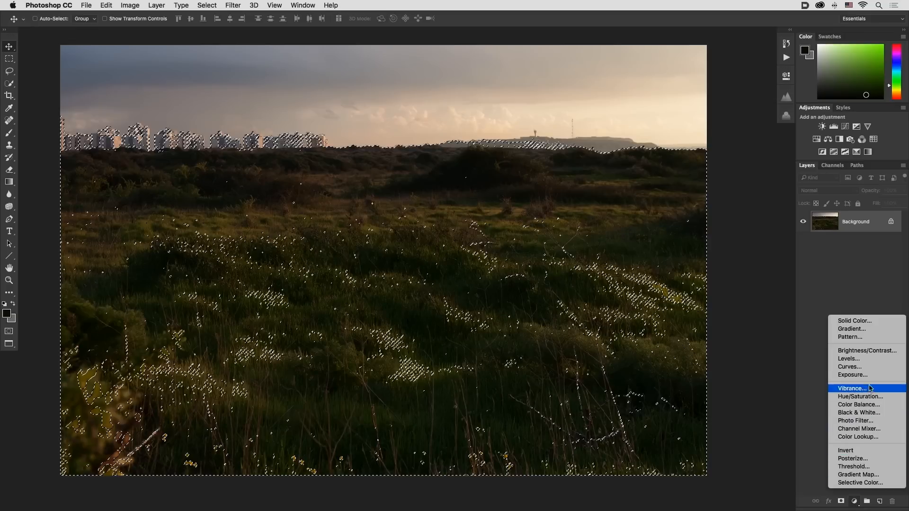
mouse_move(869, 366)
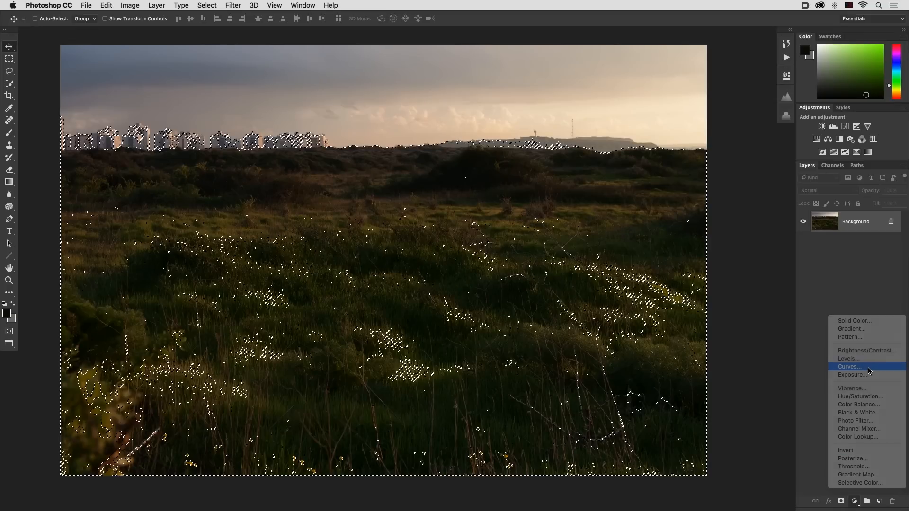
left_click(850, 366)
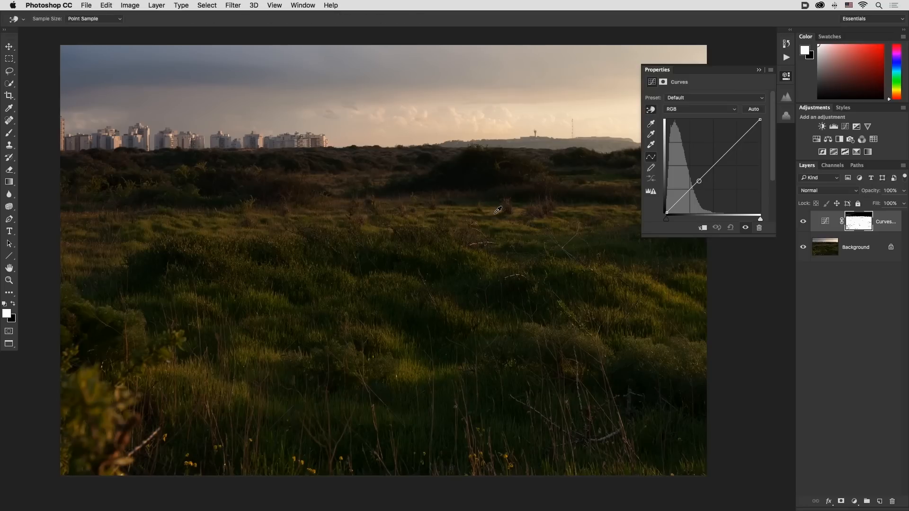
left_click_drag(700, 181, 700, 179)
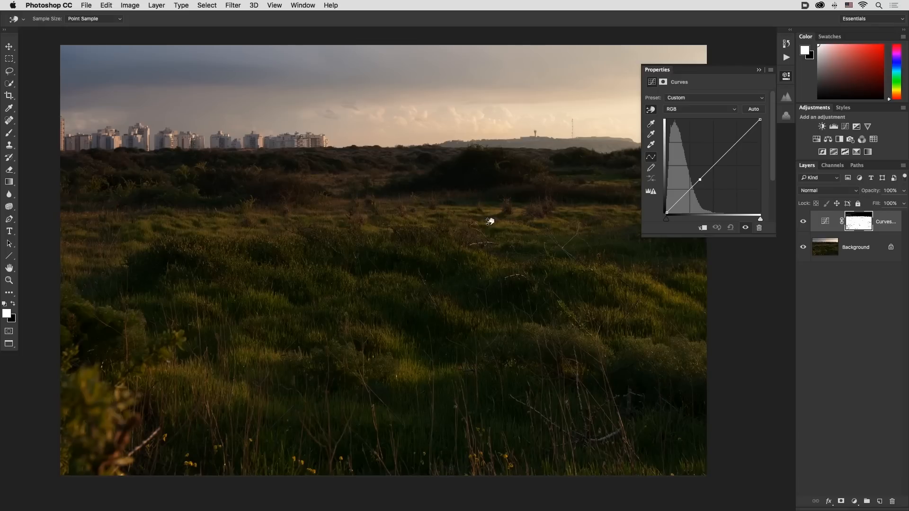
left_click_drag(699, 180, 700, 174)
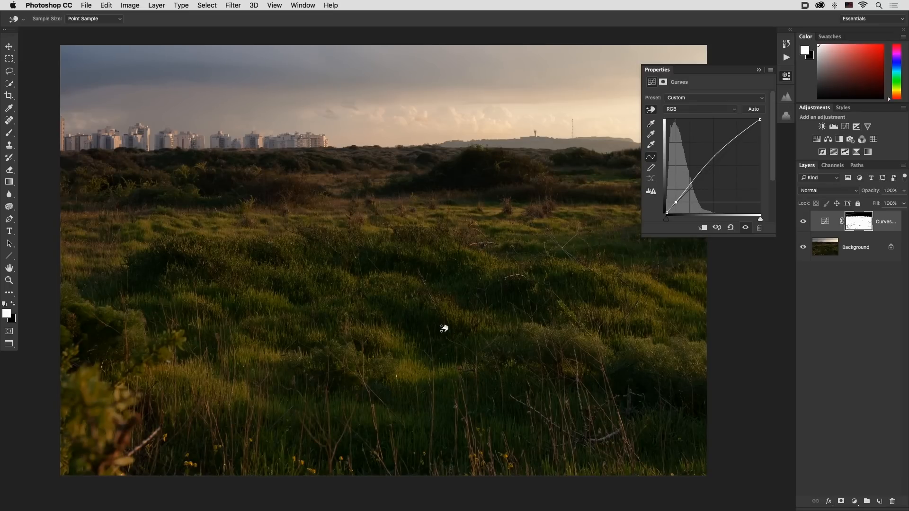
left_click(745, 227)
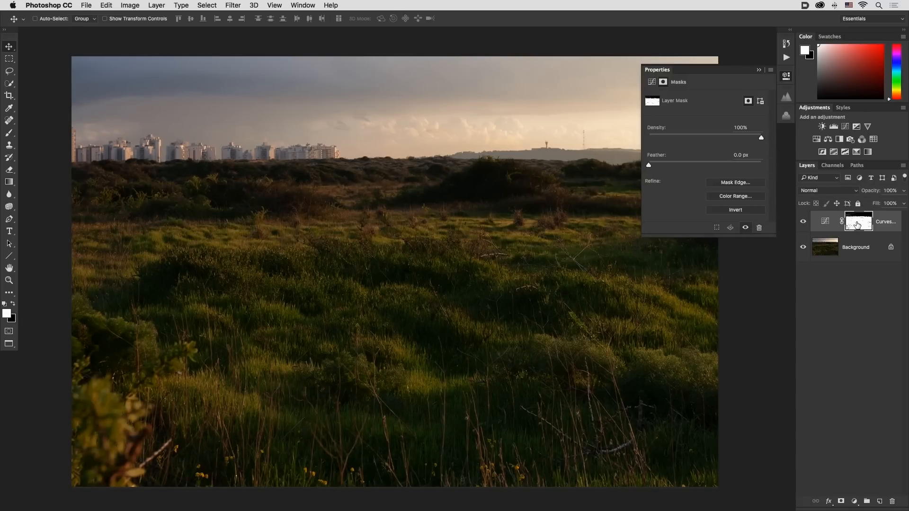
In mask view, paint the sky streak and horizon buildings black, then return to the photo.
left_click(859, 222)
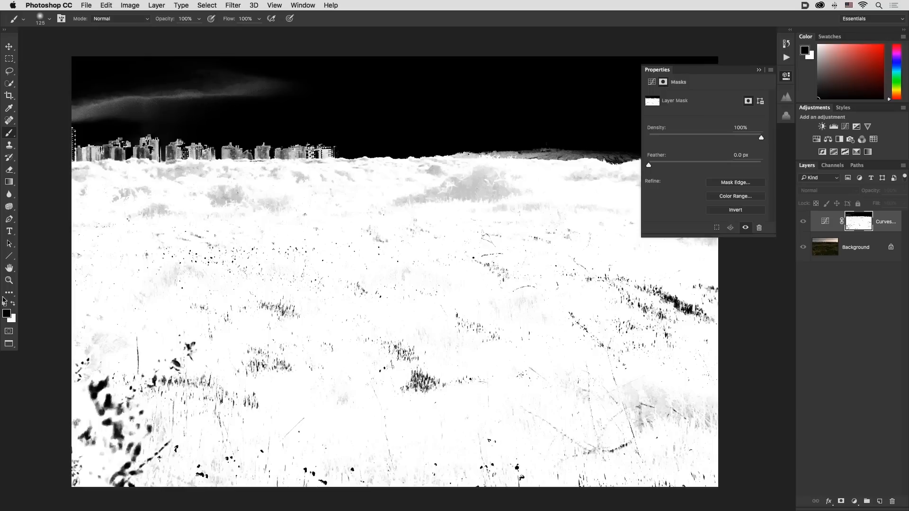
mouse_move(246, 65)
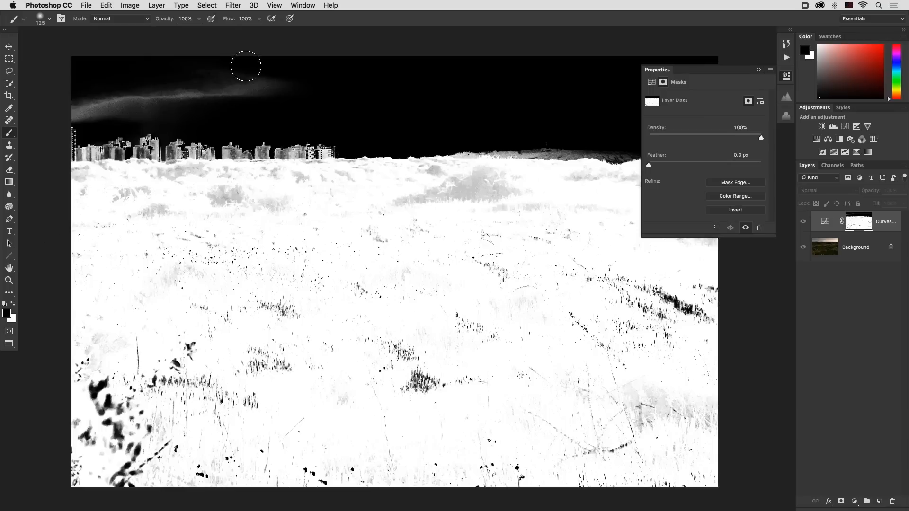
left_click_drag(246, 66, 91, 108)
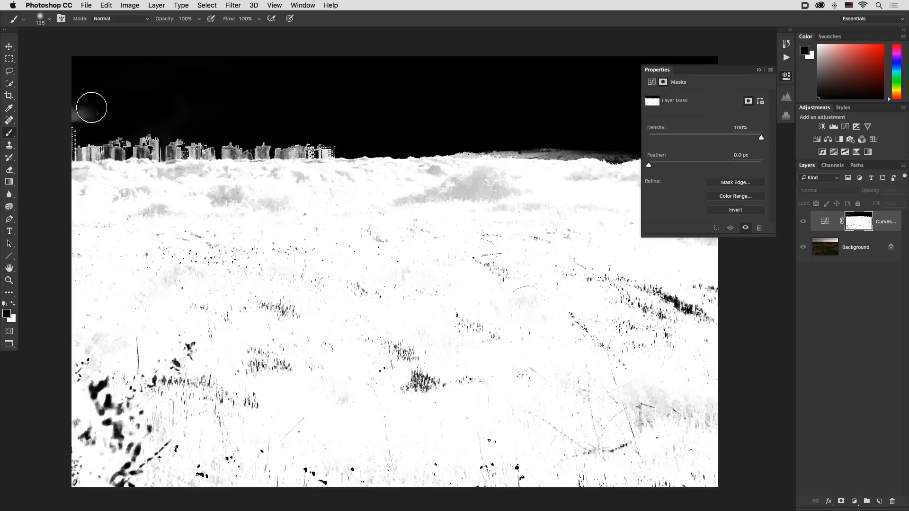
left_click_drag(91, 108, 158, 141)
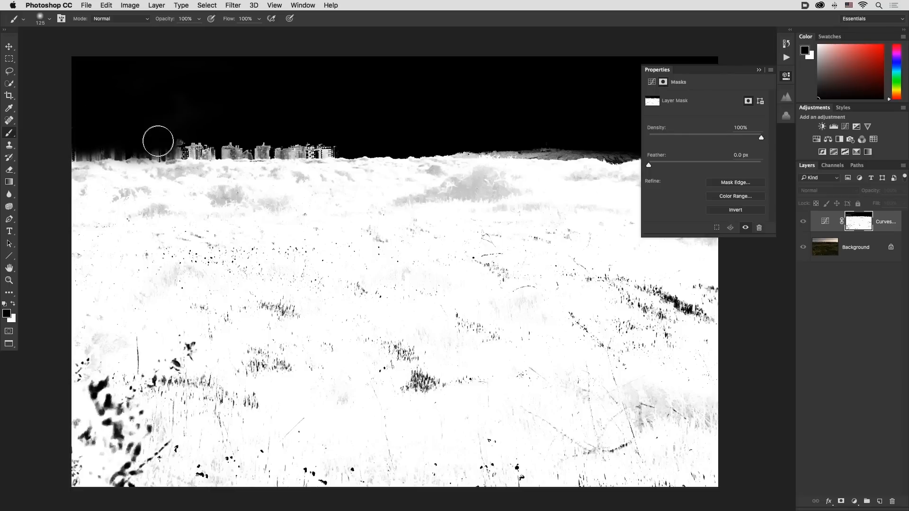
left_click_drag(157, 142, 310, 144)
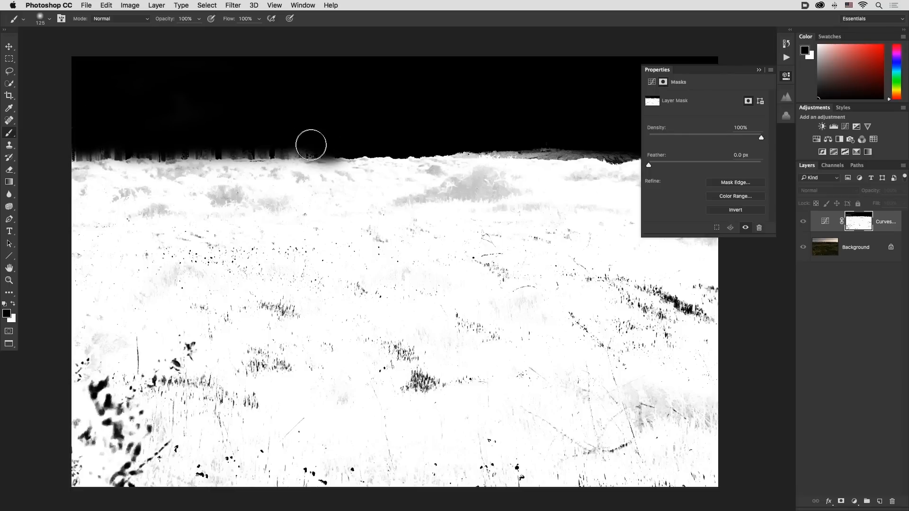
left_click_drag(310, 144, 97, 146)
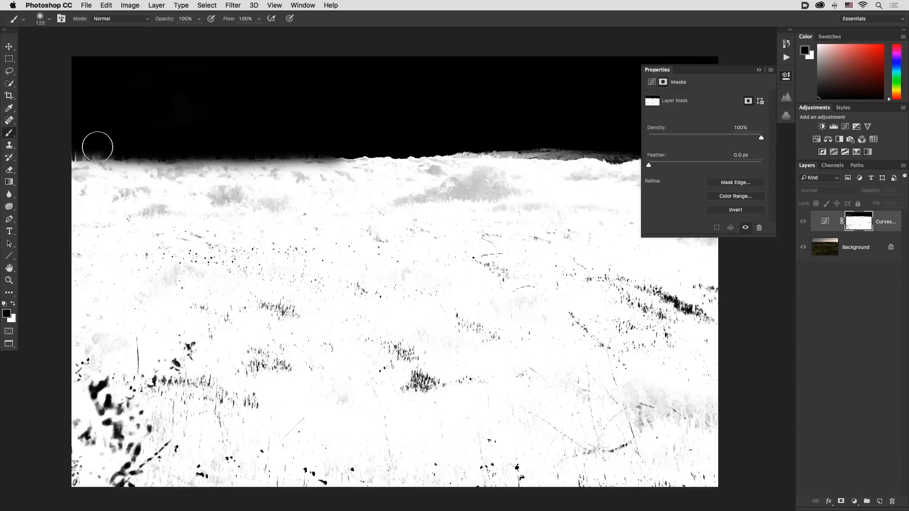
mouse_move(350, 132)
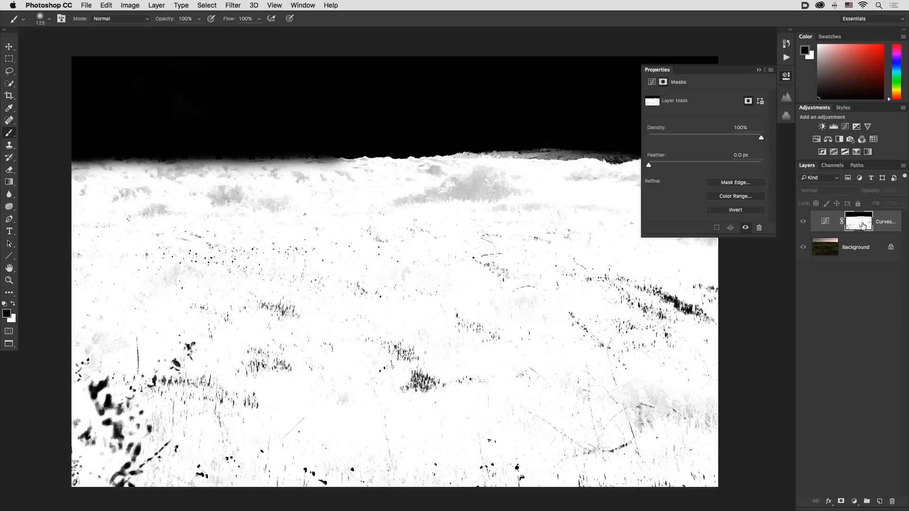
left_click(803, 221)
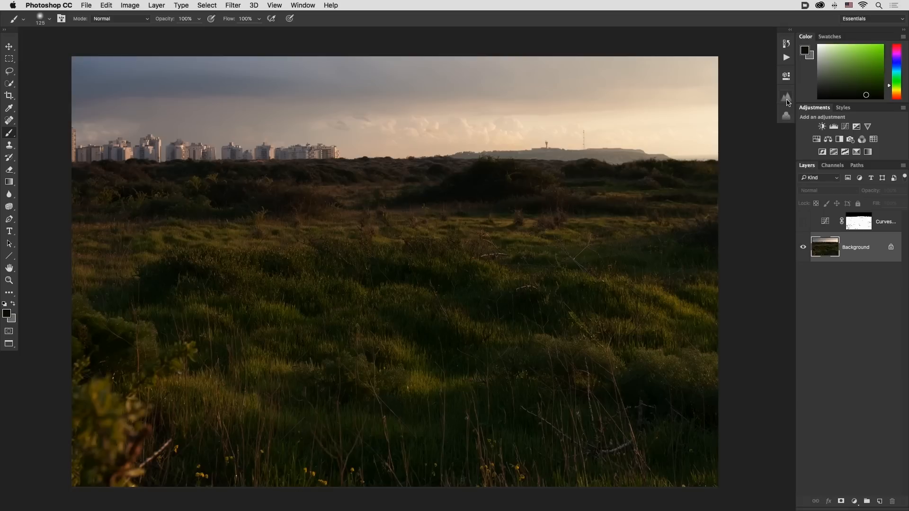
Apply a PSKiss Green layer with lightness 106 and contrast 42.
left_click(786, 96)
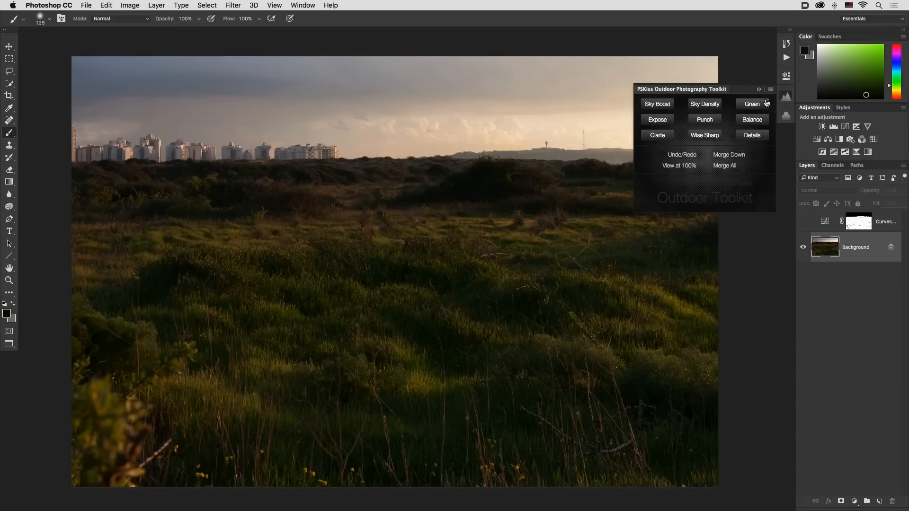
left_click(752, 104)
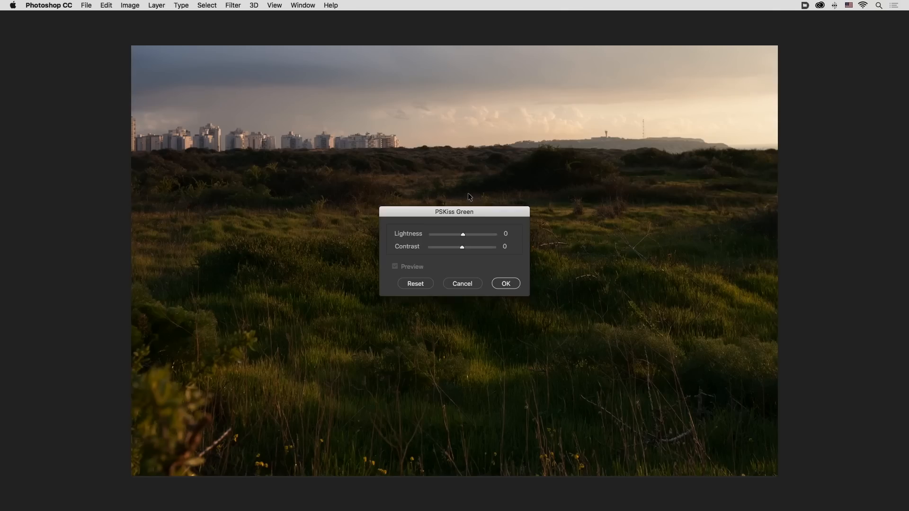
left_click_drag(454, 212, 460, 54)
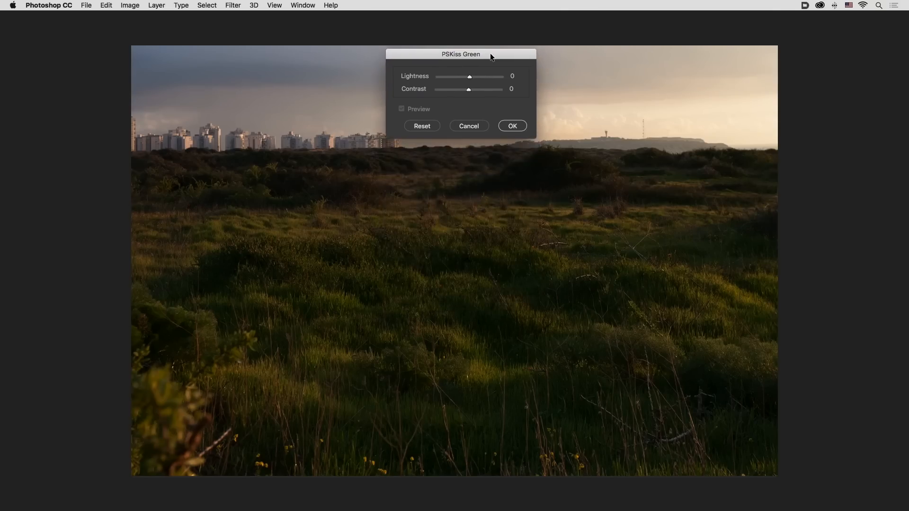
mouse_move(484, 79)
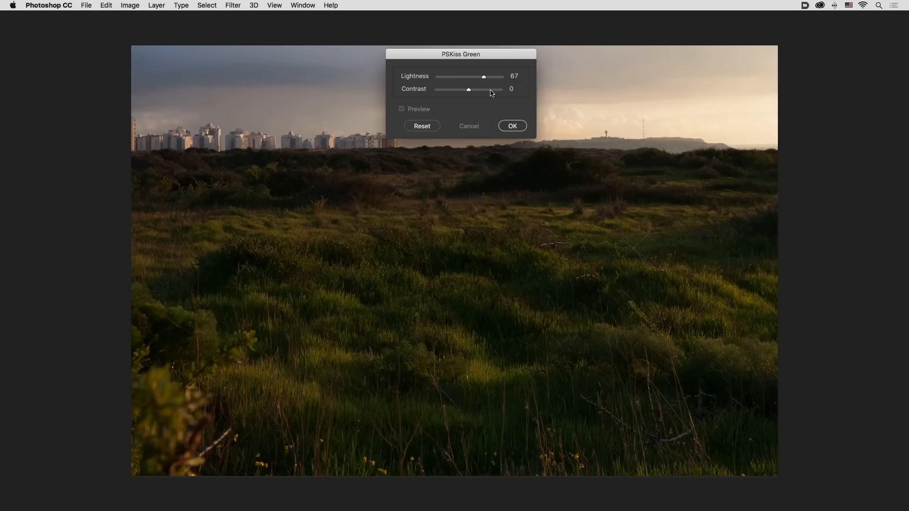
left_click_drag(468, 89, 497, 90)
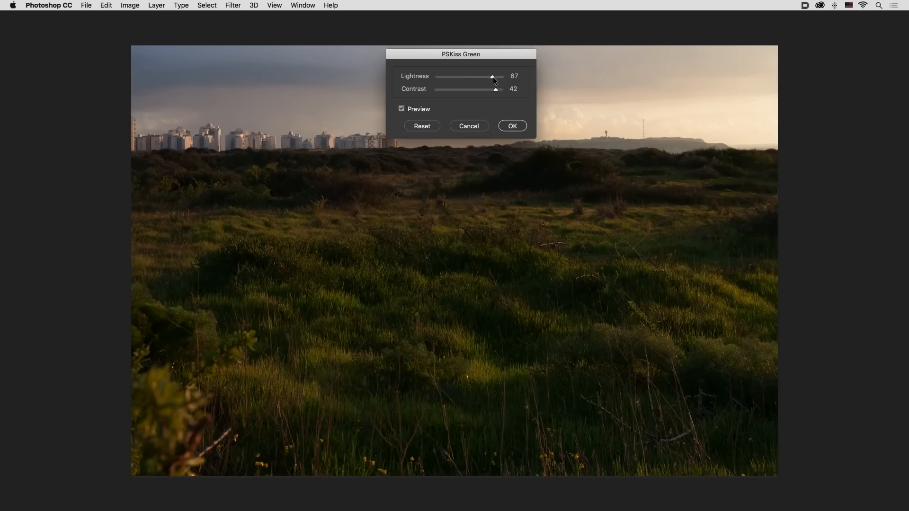
left_click_drag(493, 76, 493, 75)
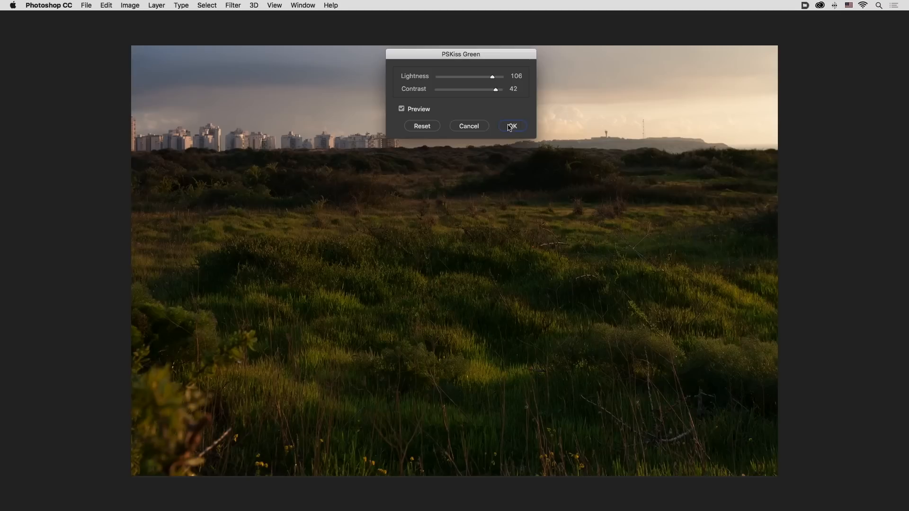
left_click(512, 126)
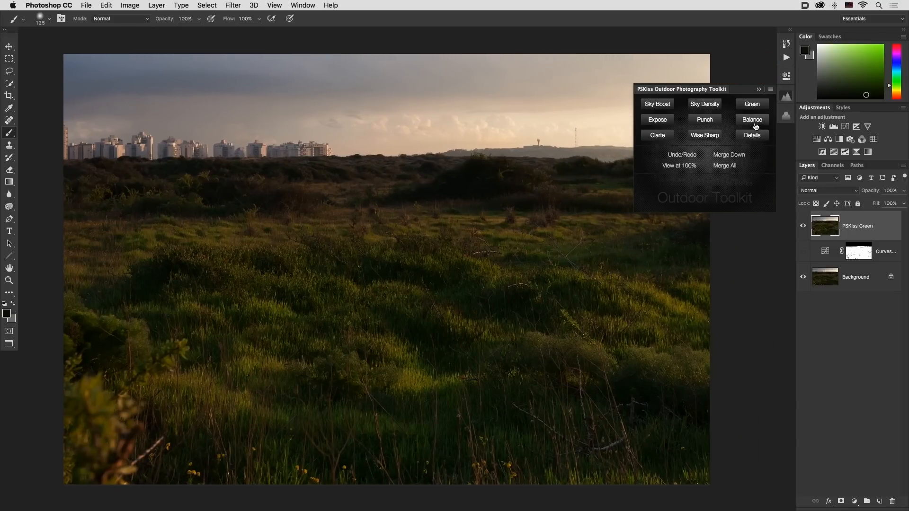
Apply a second PSKiss Green at lightness 62, contrast 32, then hide it to compare.
left_click(752, 104)
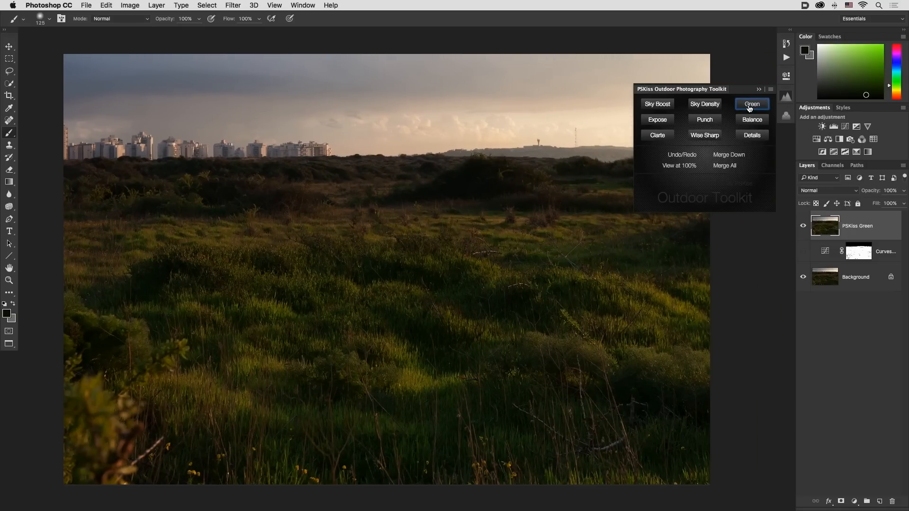
left_click(752, 103)
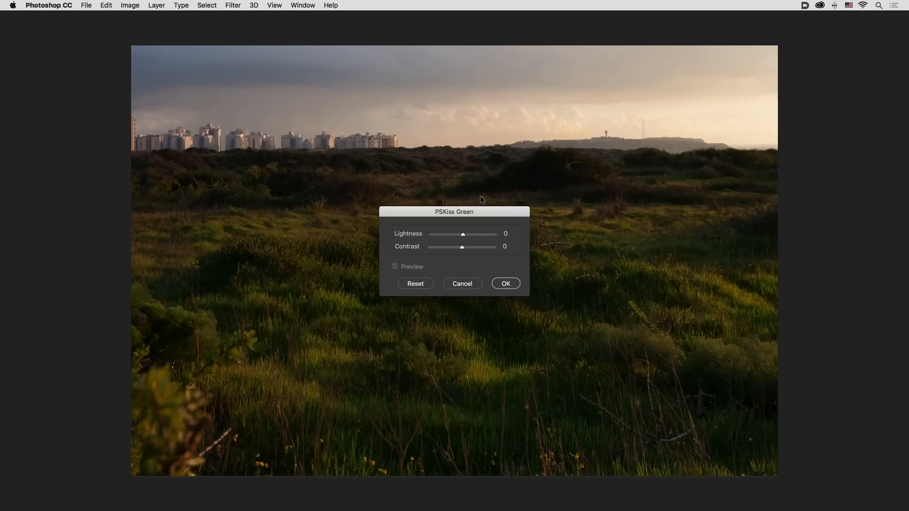
left_click_drag(463, 234, 477, 234)
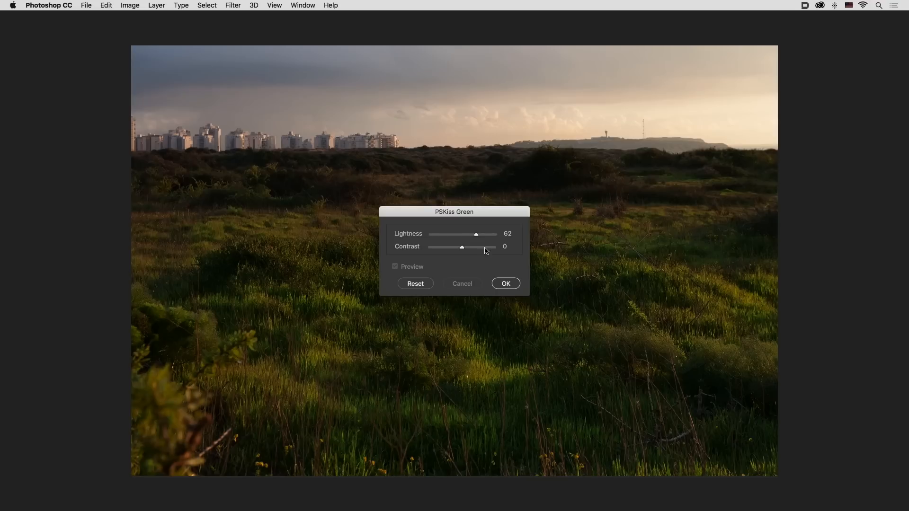
left_click_drag(462, 247, 484, 247)
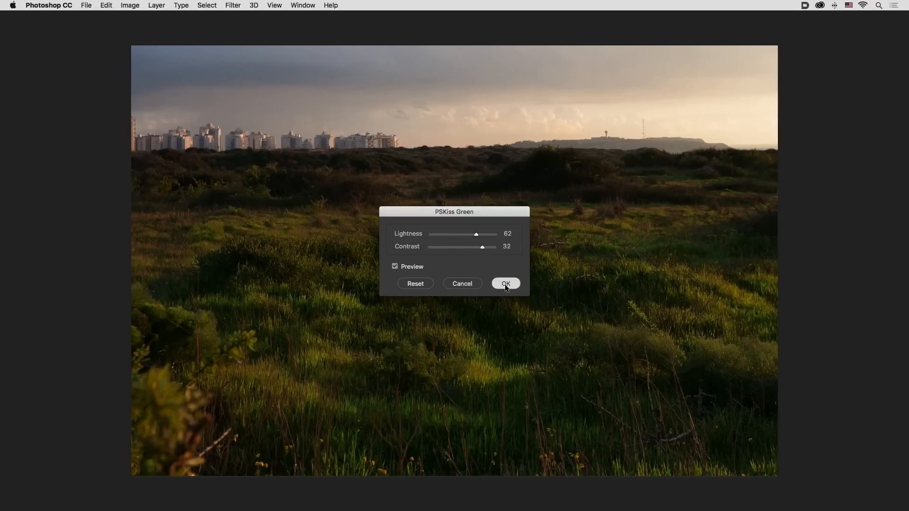
left_click(506, 283)
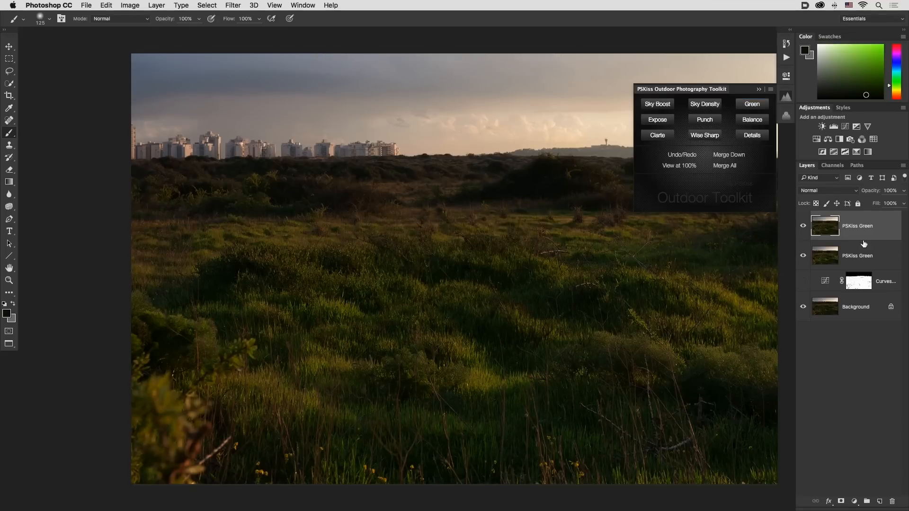
left_click(803, 226)
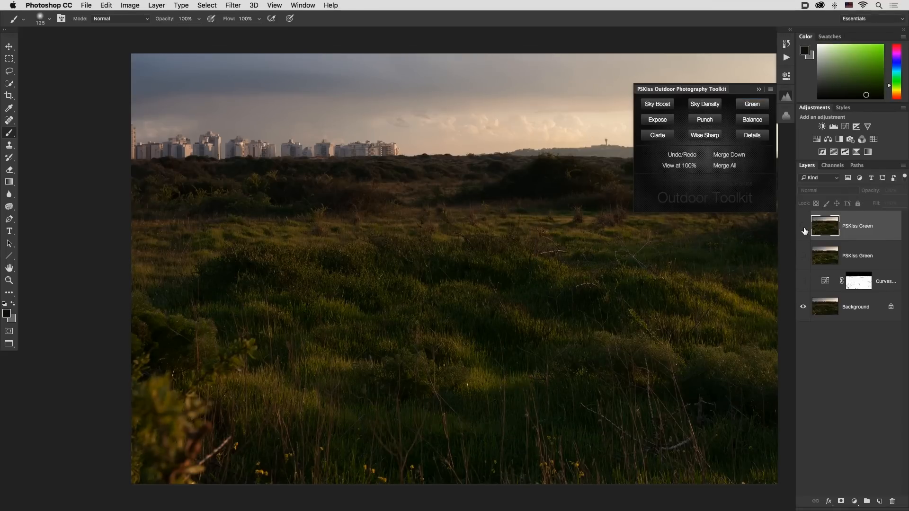